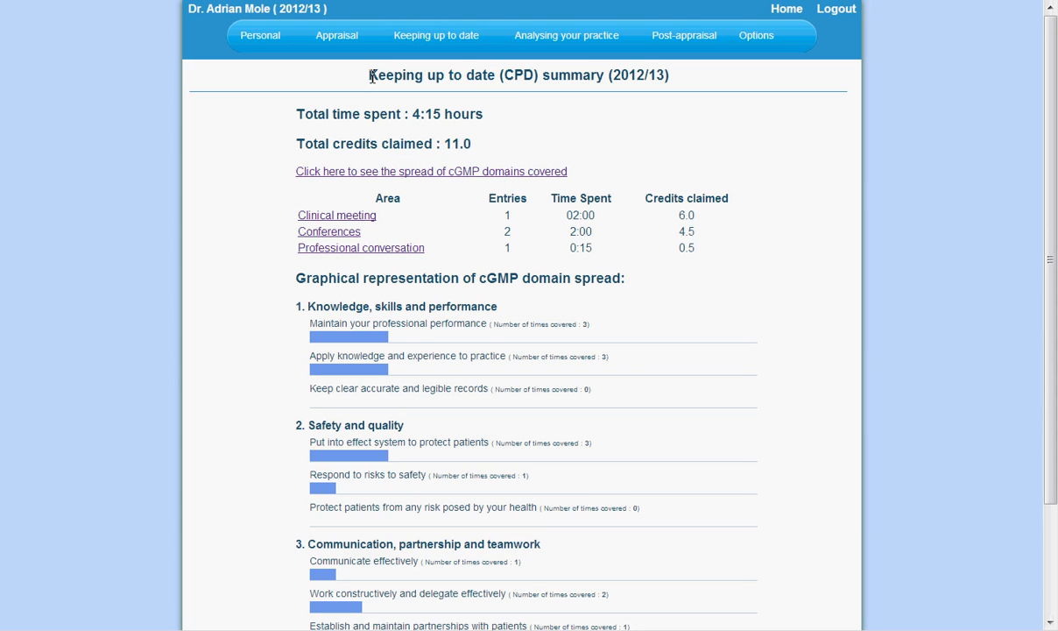
{"action": "mouse_move", "coordinate": [347, 111]}
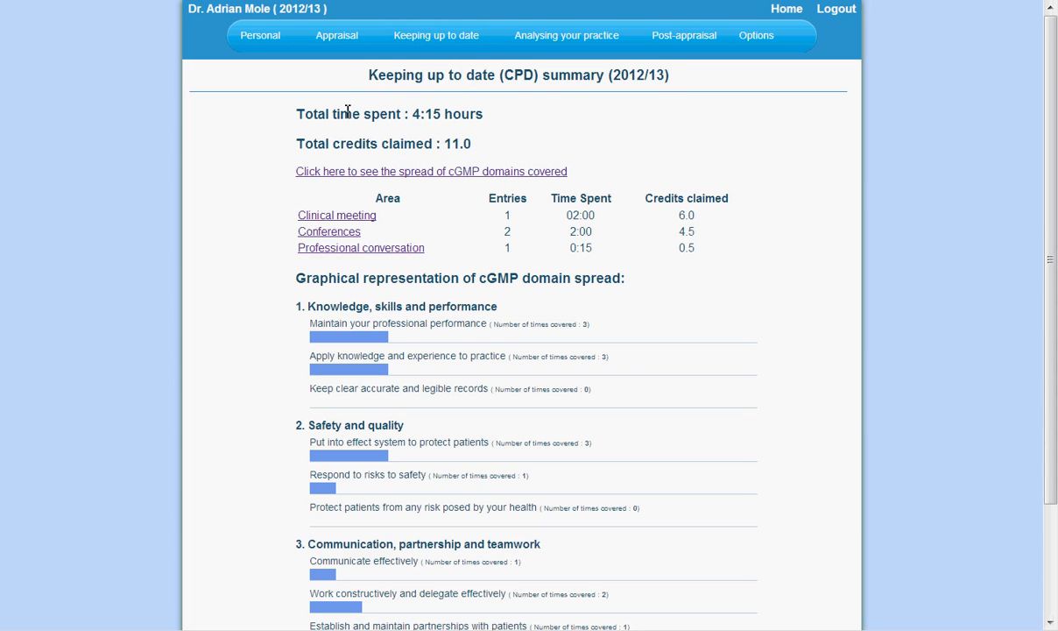
Open the 2012/13 Conferences list from the Keeping up to date menu.
{"action": "left_click_drag", "start_coordinate": [295, 114], "coordinate": [401, 114]}
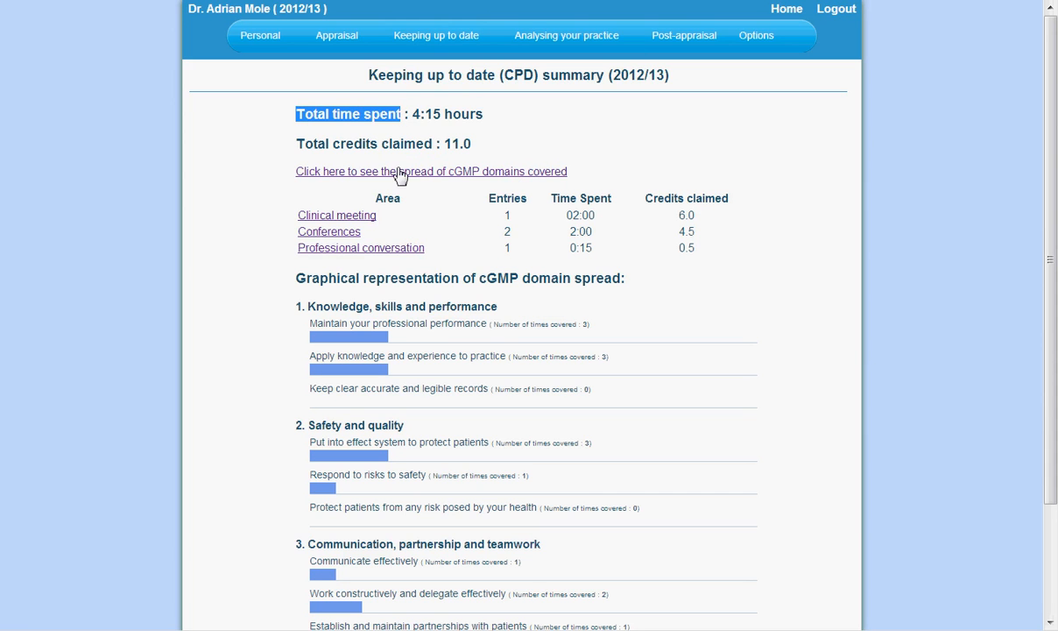
{"action": "mouse_move", "coordinate": [382, 123]}
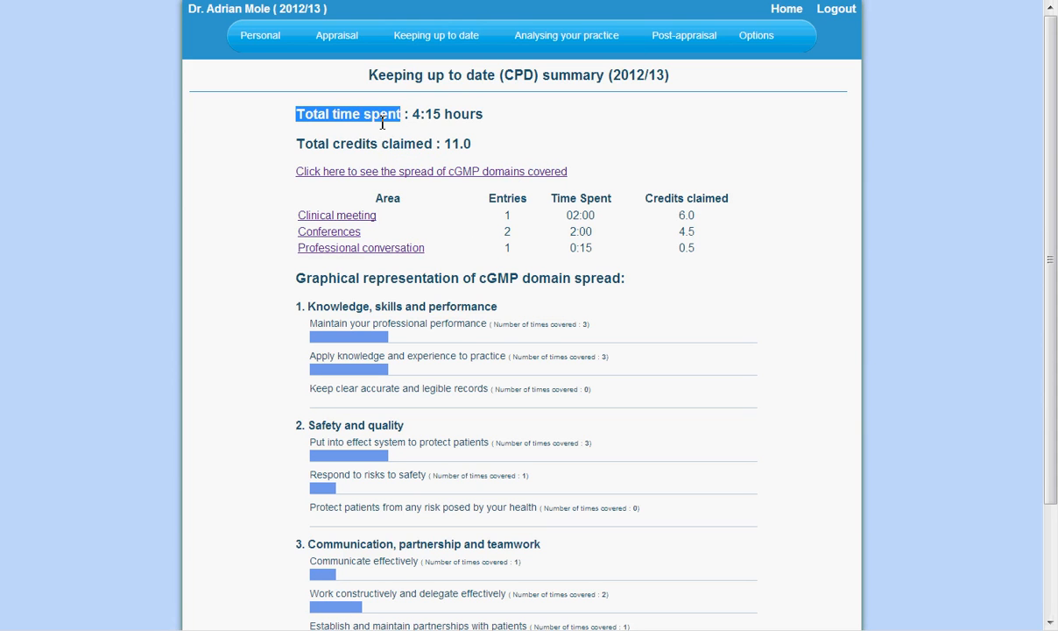
{"action": "left_click", "coordinate": [380, 136]}
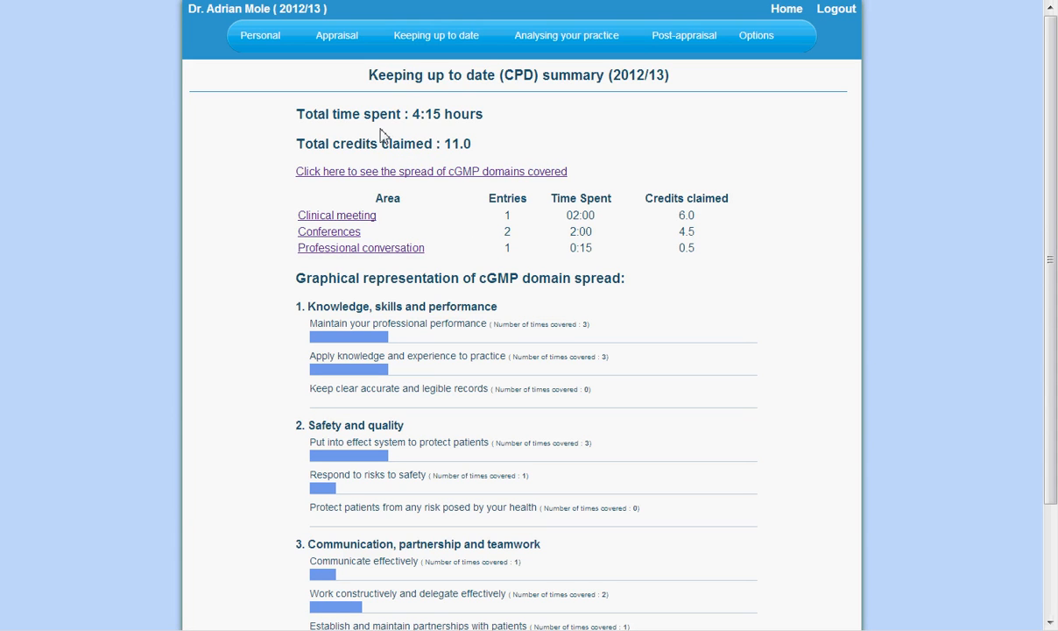
{"action": "mouse_move", "coordinate": [438, 139]}
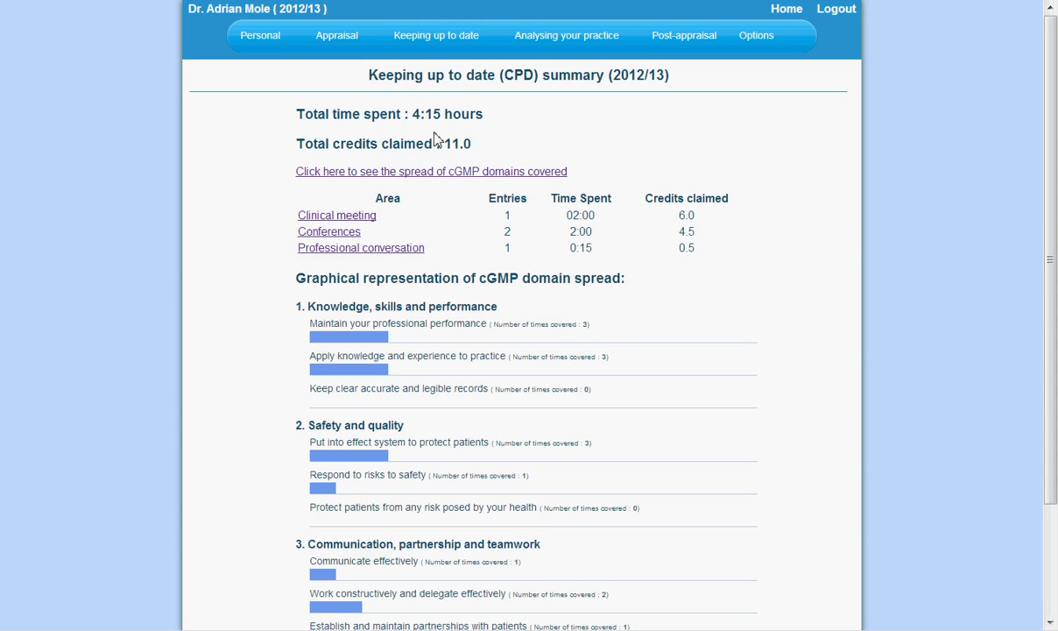
{"action": "left_click", "coordinate": [436, 35]}
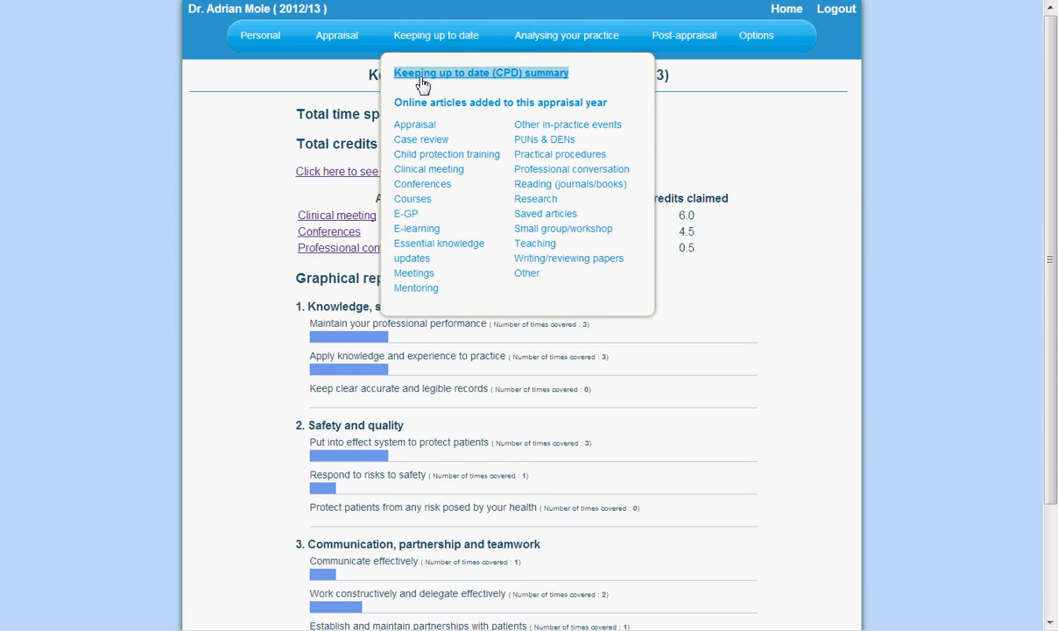
{"action": "mouse_move", "coordinate": [420, 184]}
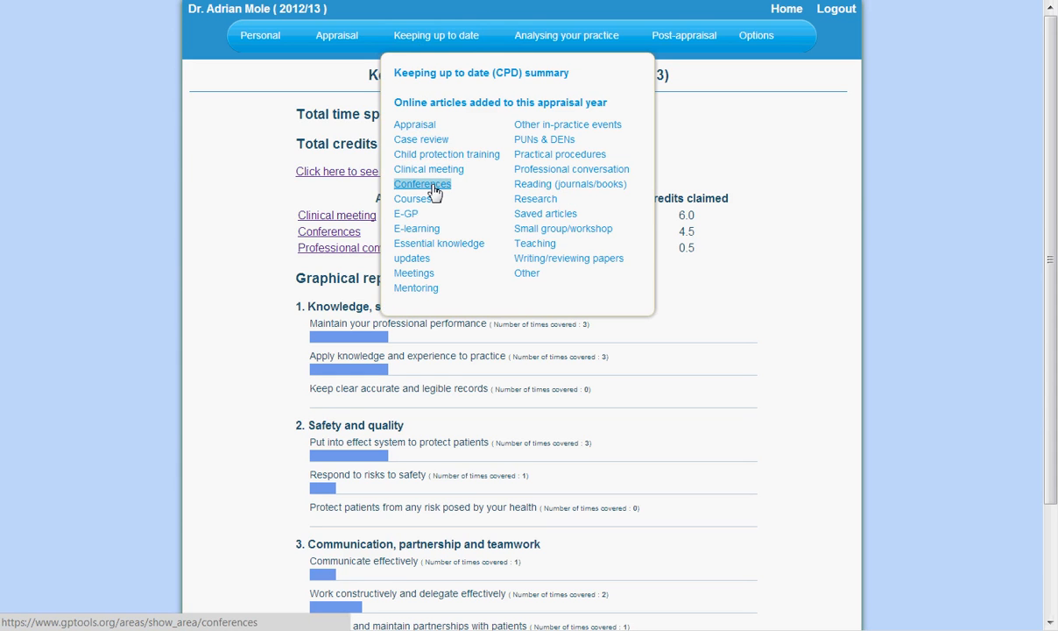
{"action": "left_click", "coordinate": [422, 184]}
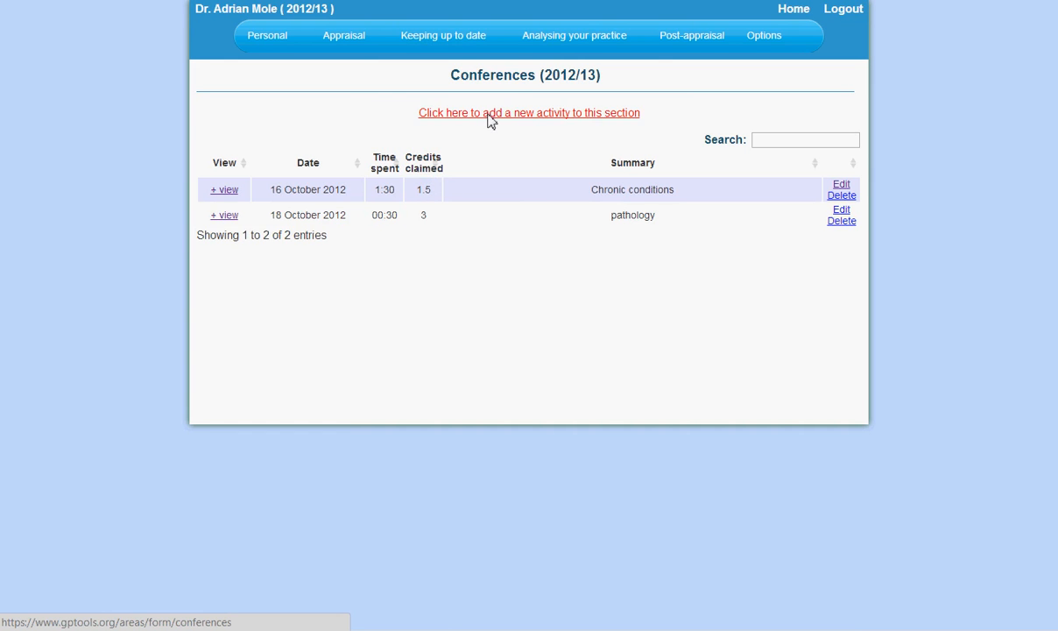
Save a Dermatology conference entry: 05 October 2012, 1:30 hours, 2 credits, topics 'The practice'.
{"action": "left_click", "coordinate": [529, 112]}
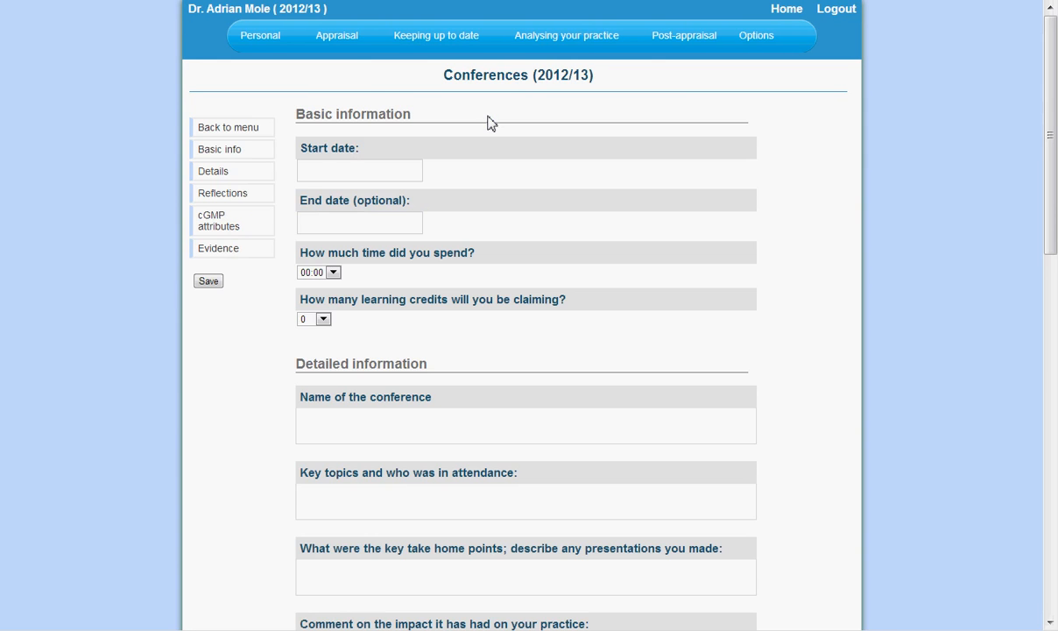
{"action": "left_click", "coordinate": [359, 170]}
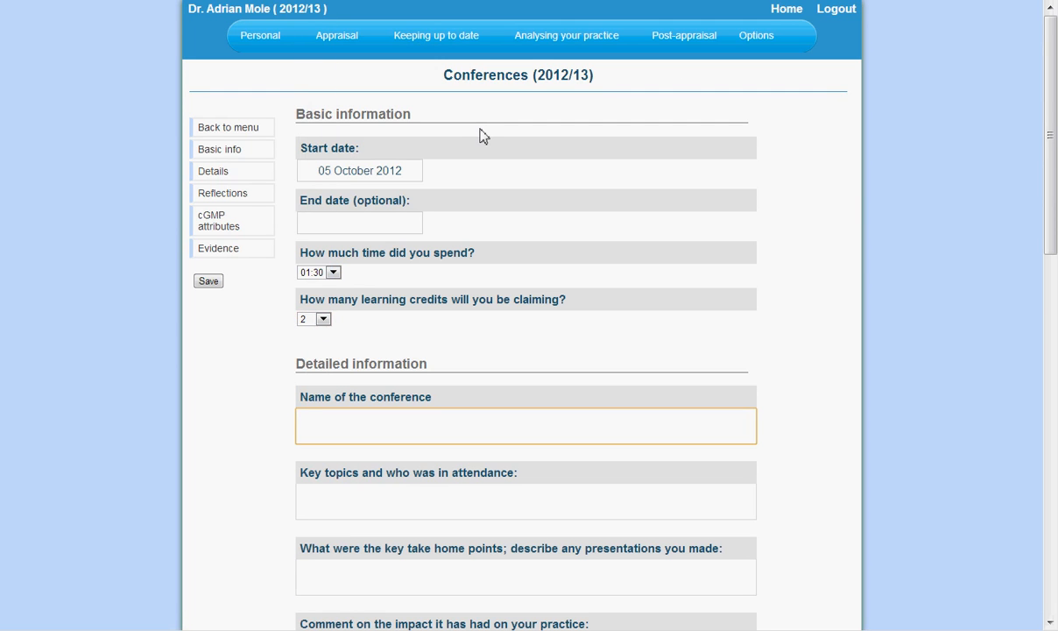
{"action": "type", "text": "Dermatology"}
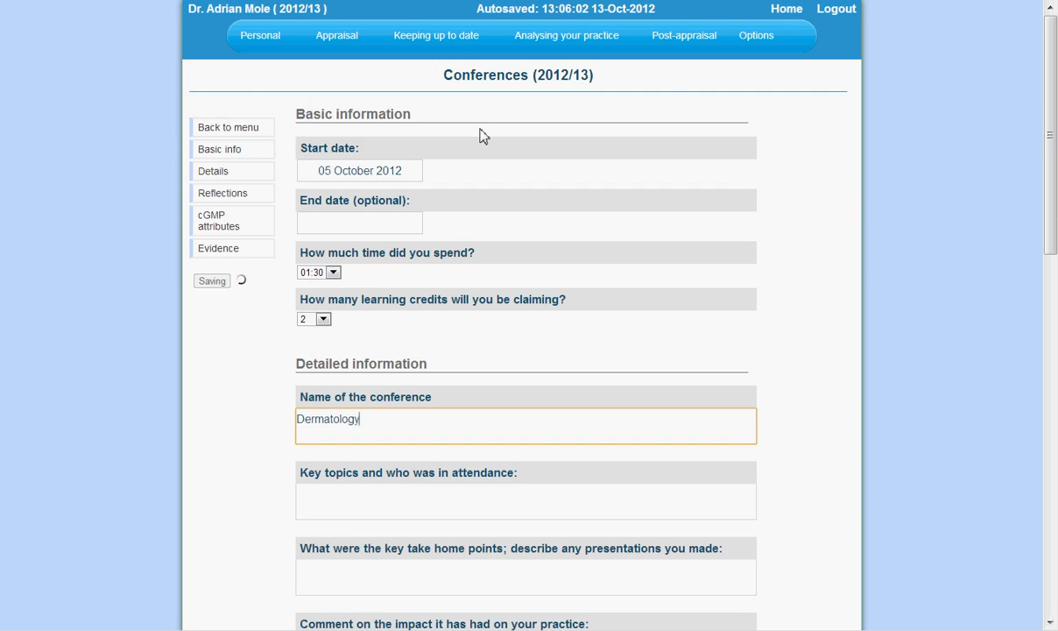
{"action": "type", "text": "The practice"}
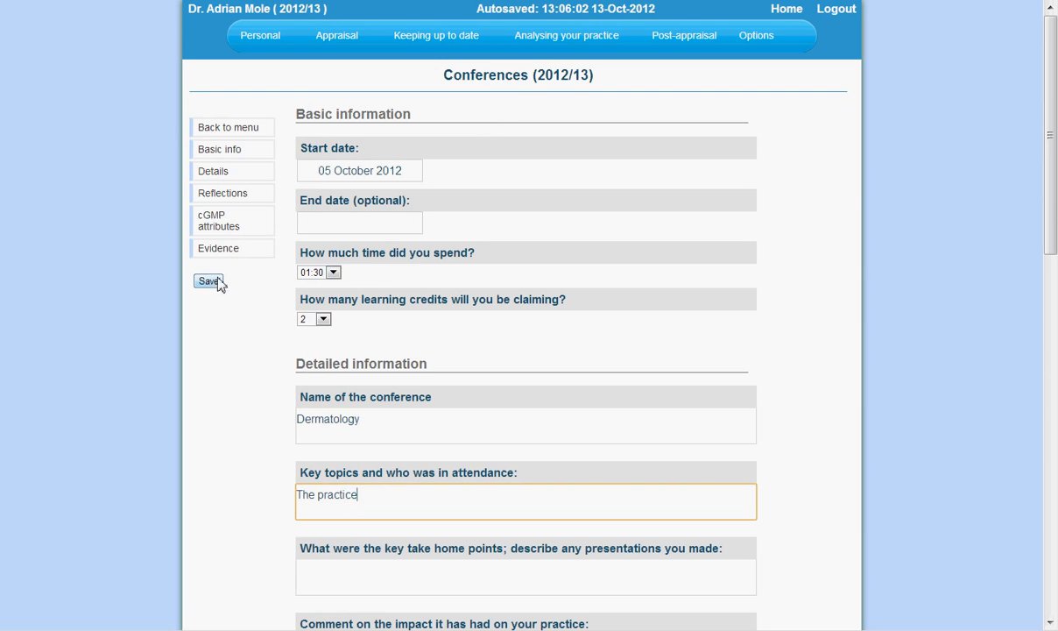
{"action": "mouse_move", "coordinate": [254, 281]}
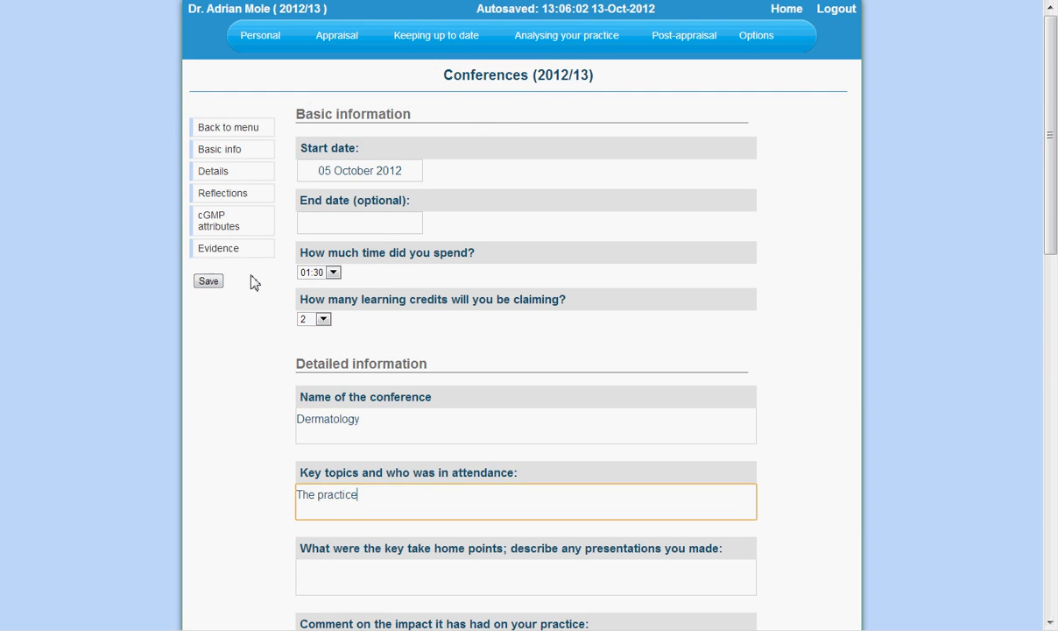
{"action": "left_click", "coordinate": [208, 280]}
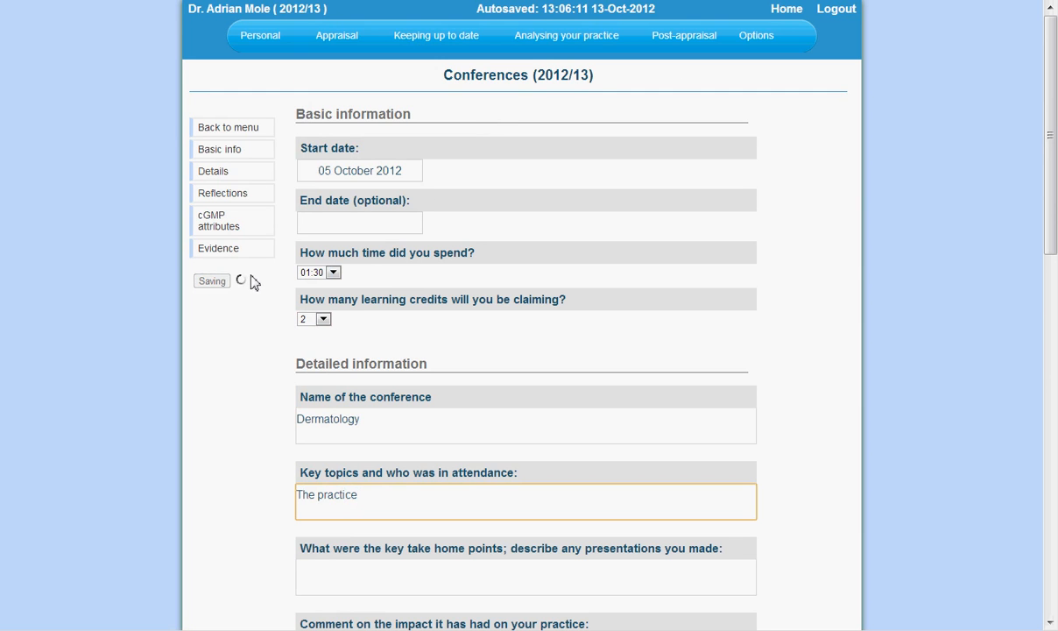
Mark cGMP attributes including professional performance and effective communication, then choose an evidence file.
{"action": "scroll", "scroll_direction": "down", "scroll_amount": 3}
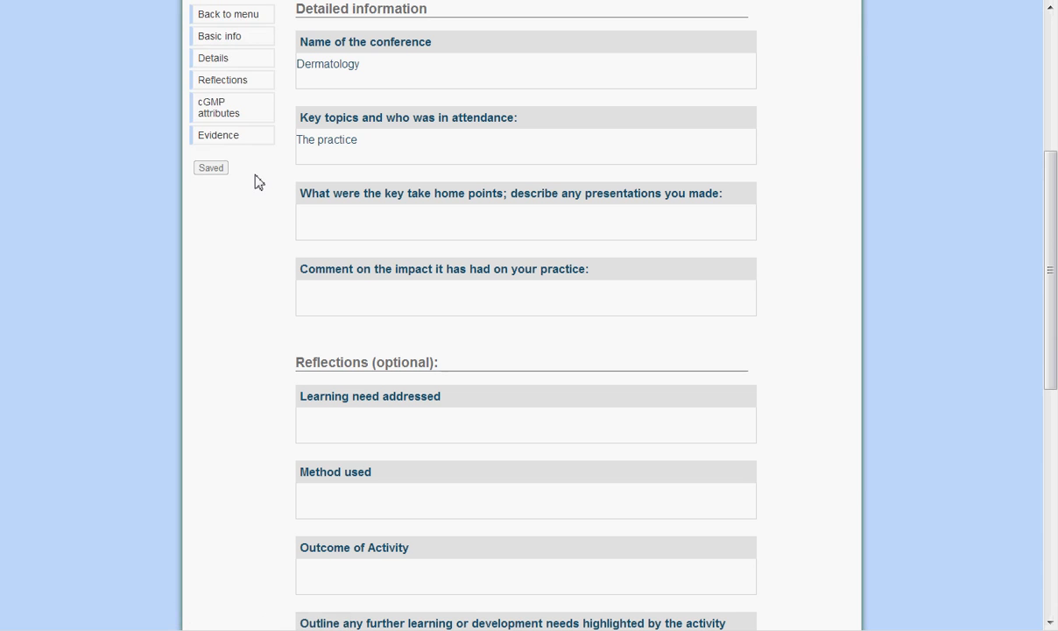
{"action": "left_click", "coordinate": [222, 80]}
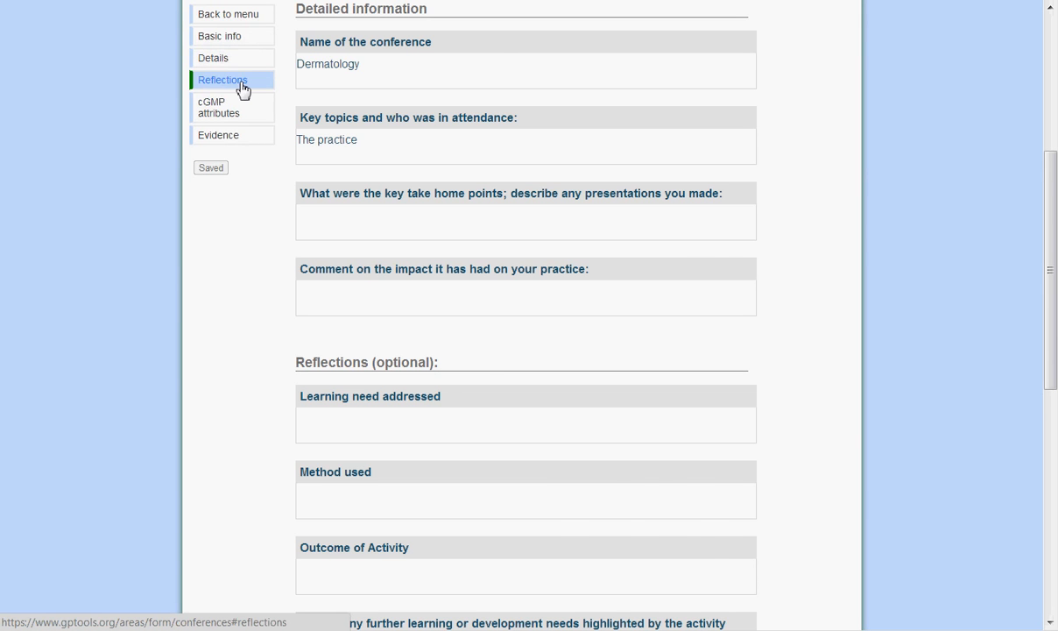
{"action": "left_click", "coordinate": [219, 107]}
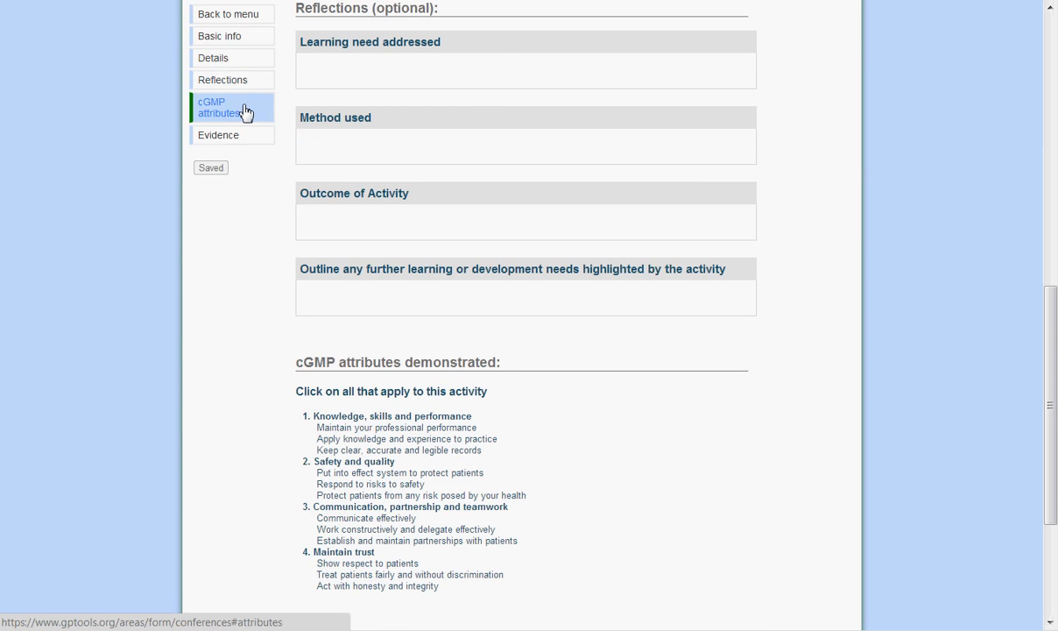
{"action": "scroll", "scroll_direction": "down", "scroll_amount": 3}
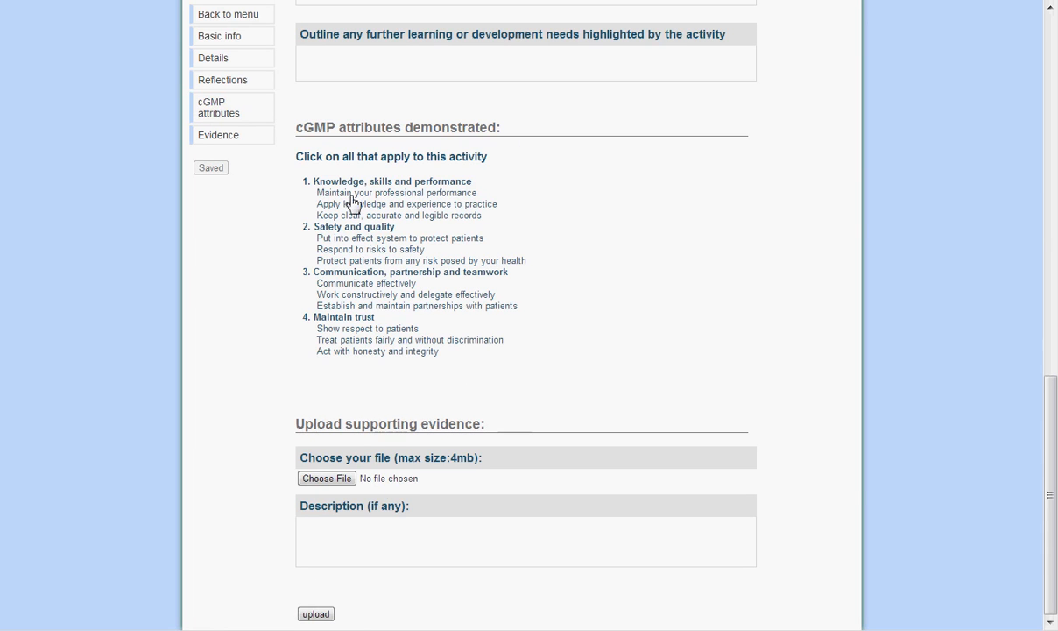
{"action": "left_click", "coordinate": [397, 192]}
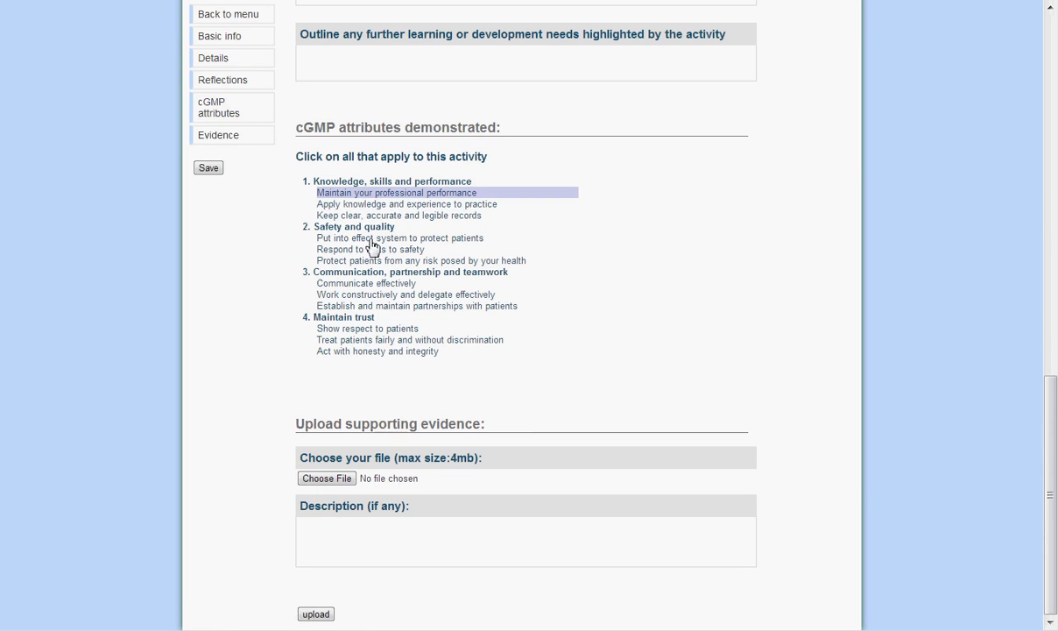
{"action": "left_click", "coordinate": [365, 283]}
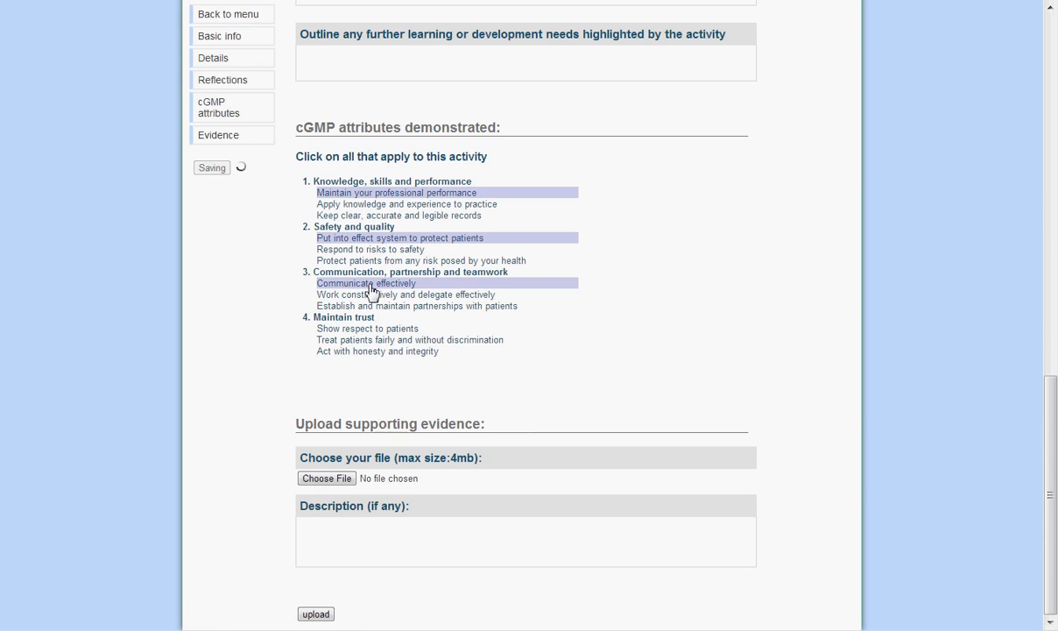
{"action": "left_click", "coordinate": [325, 478]}
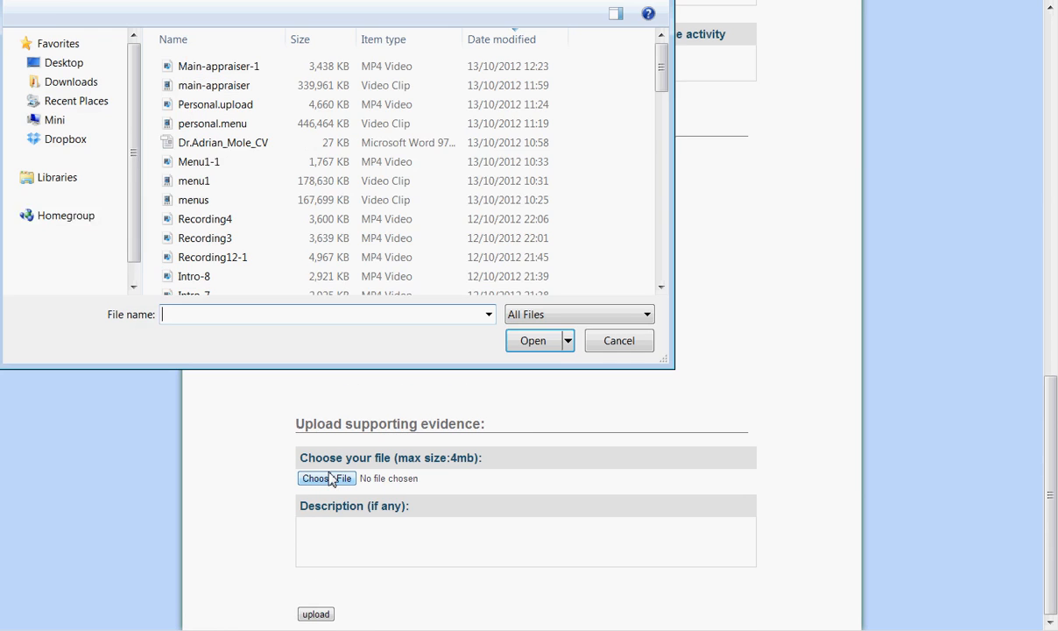
Upload Dr.Adrian_Mole_CV.doc as supporting evidence described as 'handout'.
{"action": "left_click", "coordinate": [224, 142]}
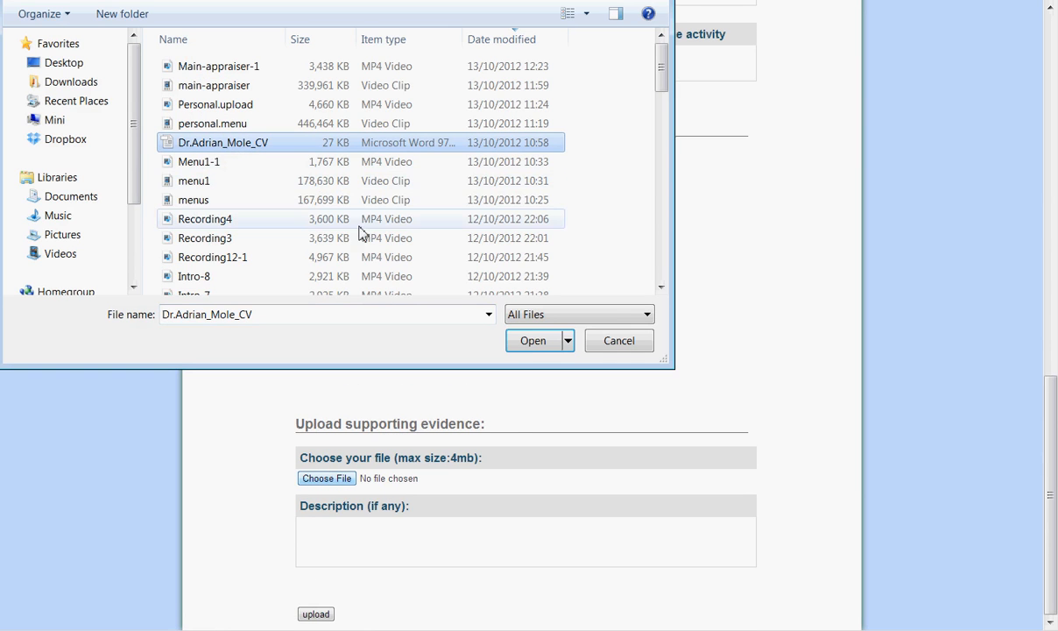
{"action": "left_click", "coordinate": [531, 339]}
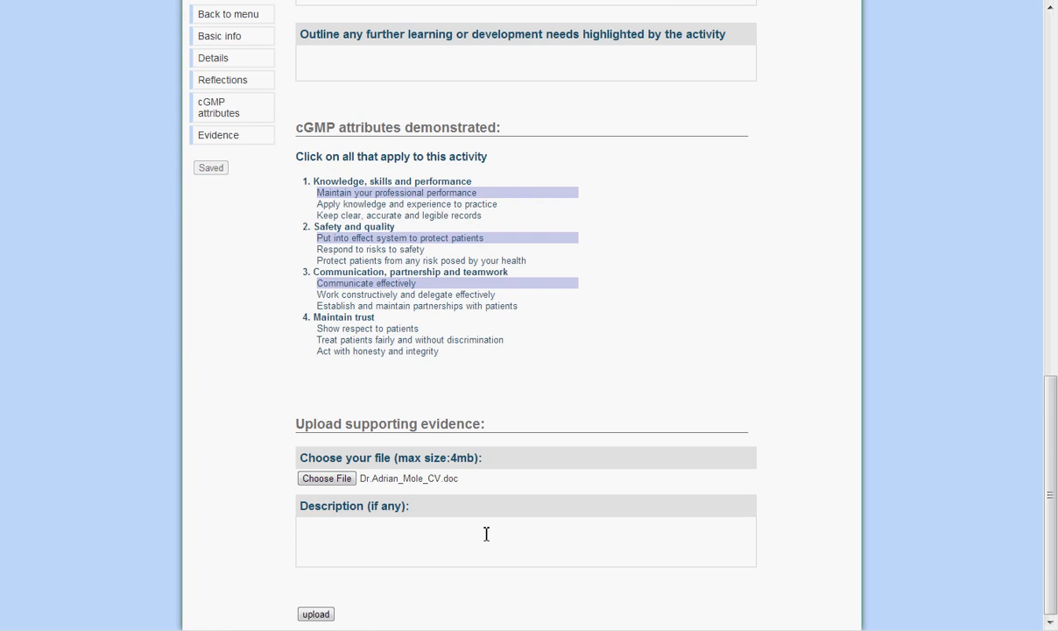
{"action": "type", "text": "h"}
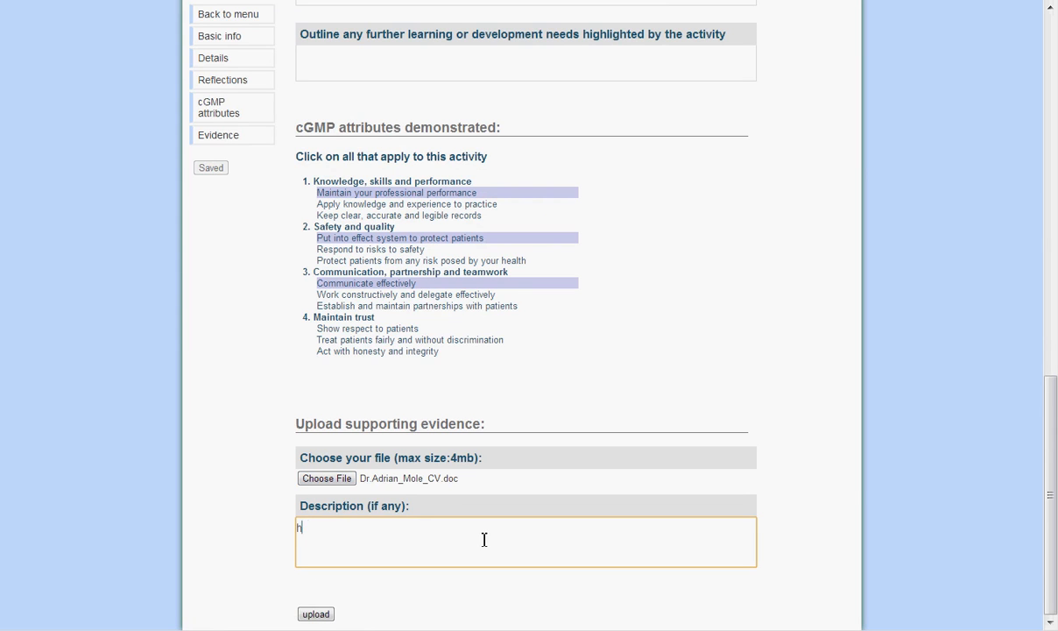
{"action": "type", "text": "andout"}
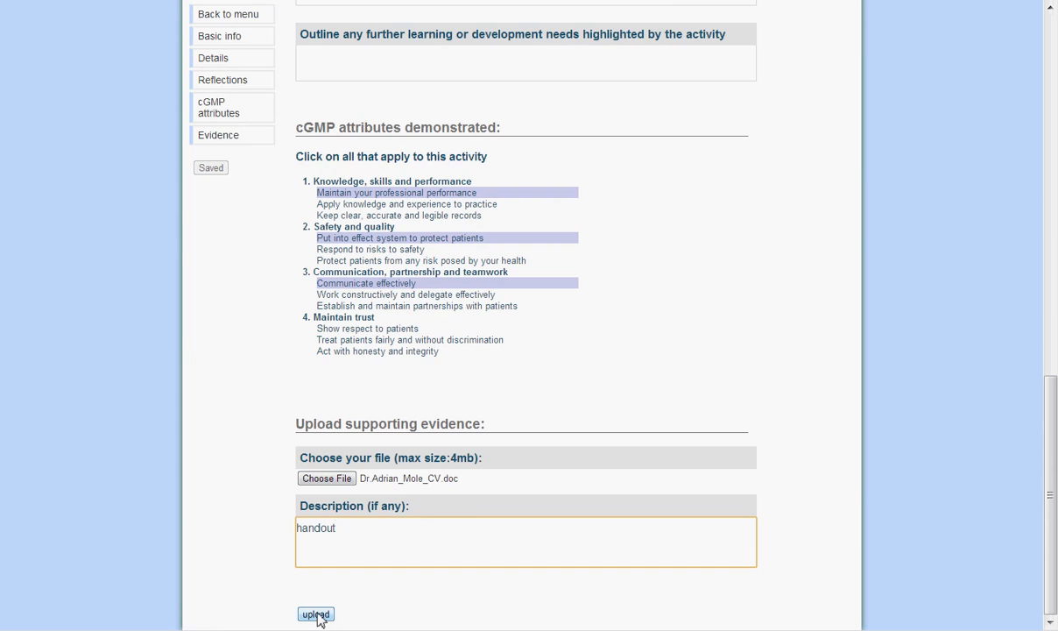
{"action": "left_click", "coordinate": [315, 614]}
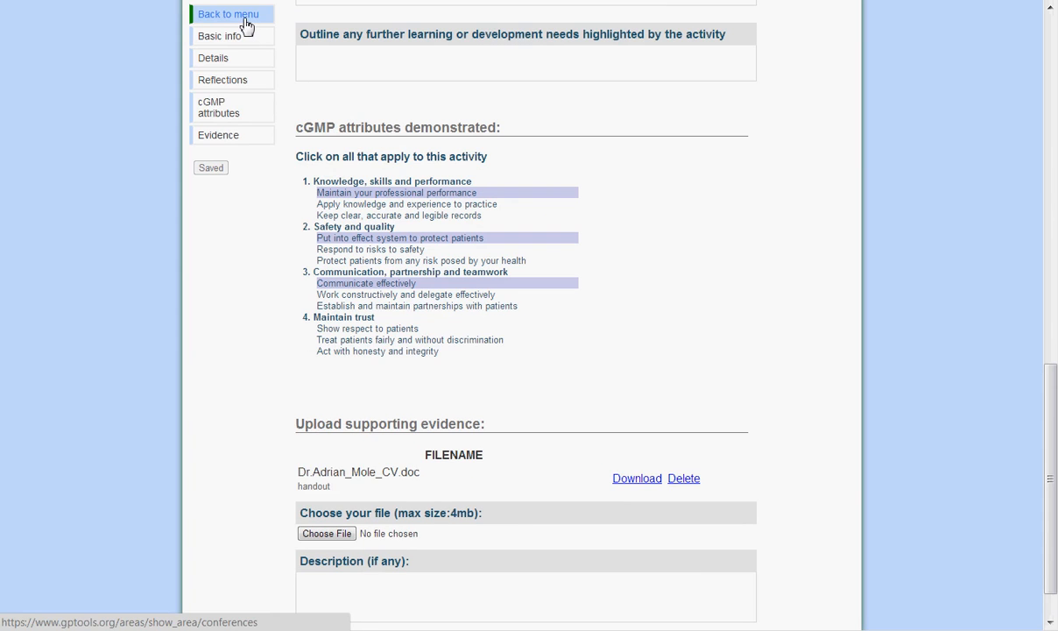
Expand the Dermatology and Chronic conditions entries' details, then cancel a deletion of Dermatology.
{"action": "left_click", "coordinate": [228, 14]}
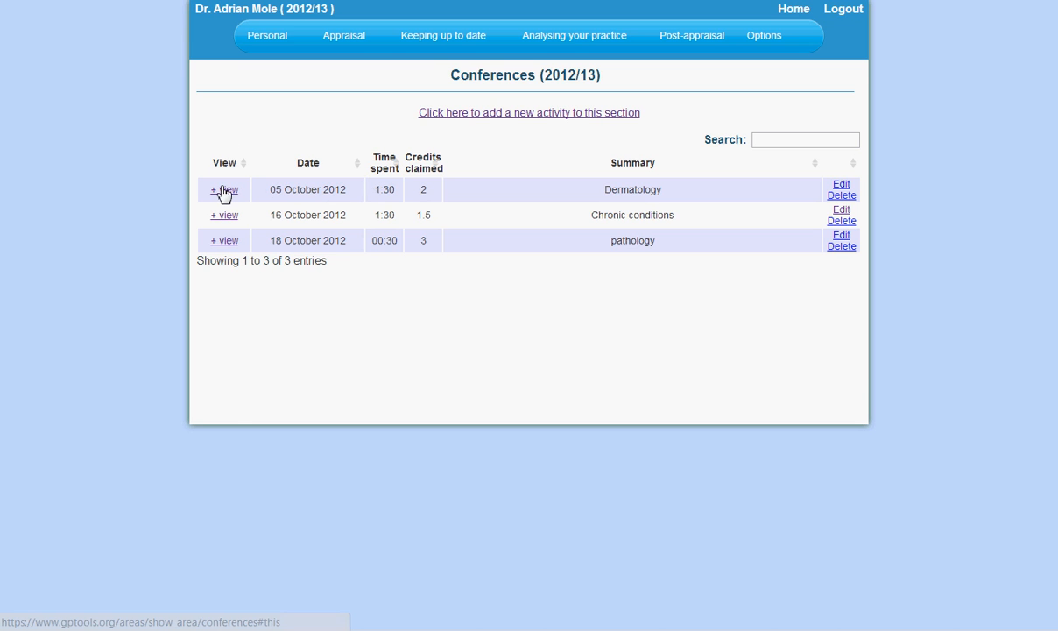
{"action": "left_click", "coordinate": [224, 189]}
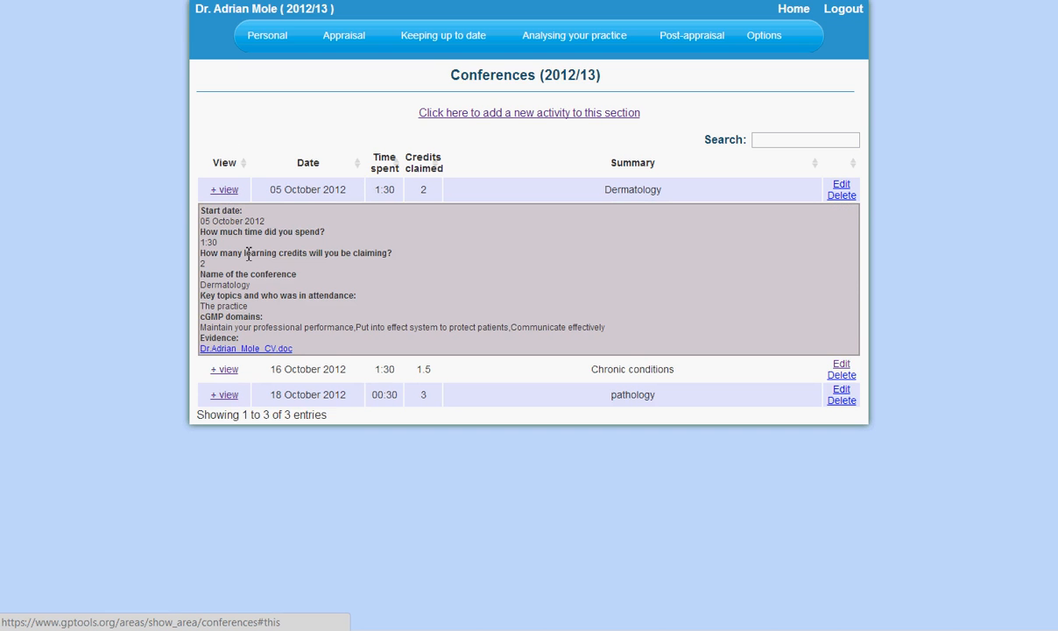
{"action": "left_click", "coordinate": [224, 369]}
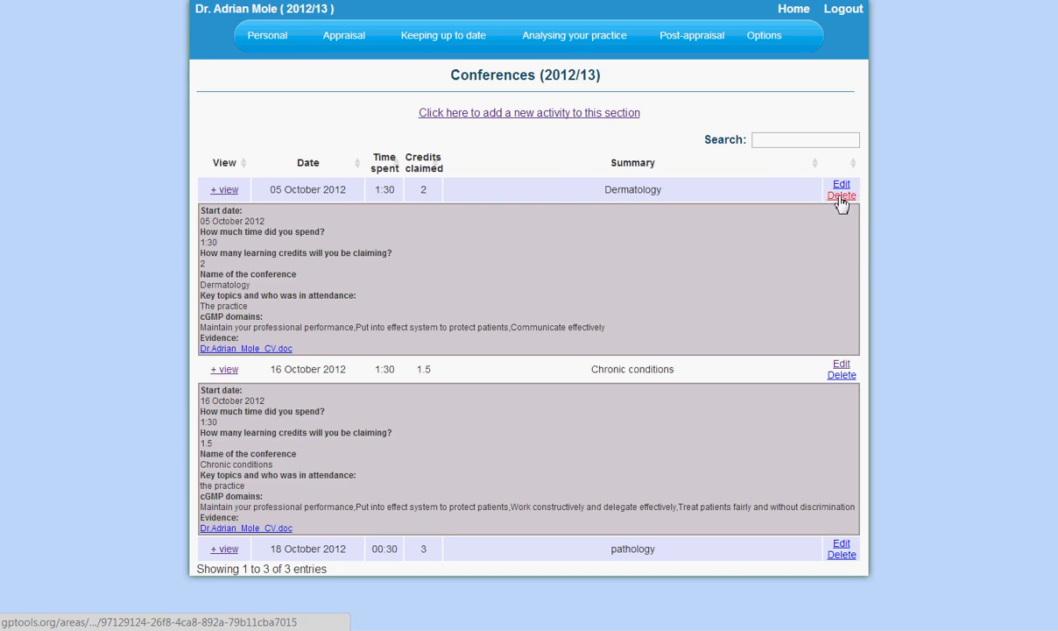
{"action": "left_click", "coordinate": [840, 195]}
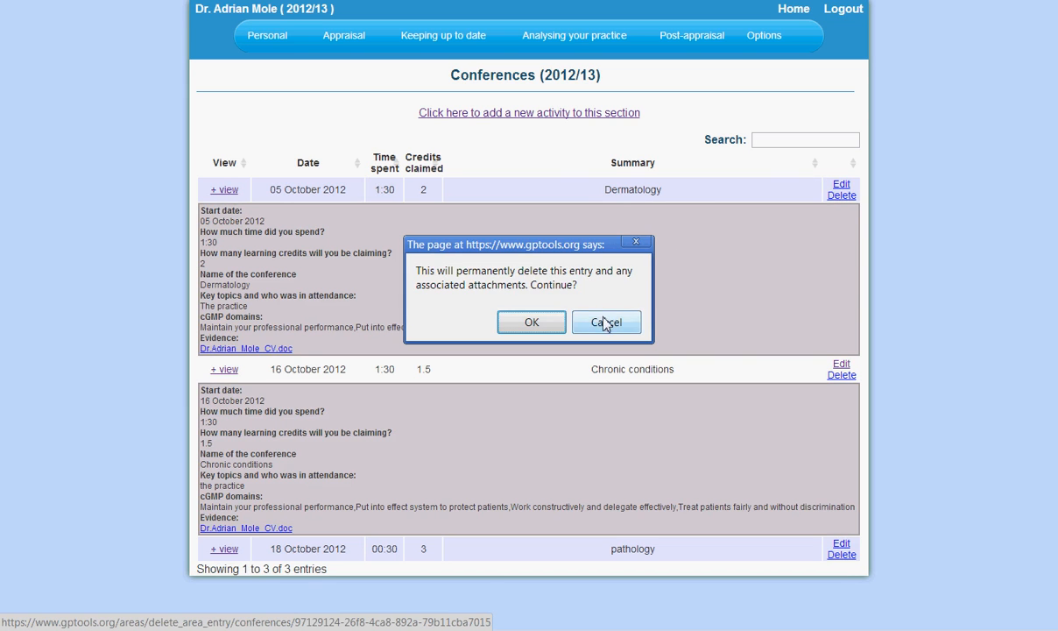
{"action": "left_click", "coordinate": [607, 322]}
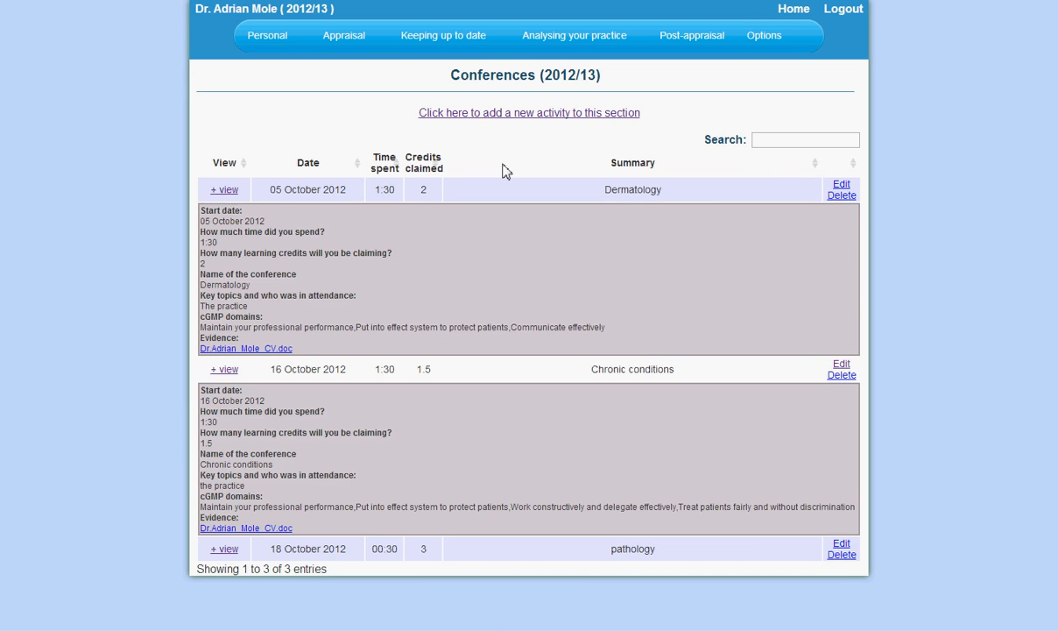
{"action": "left_click", "coordinate": [443, 35]}
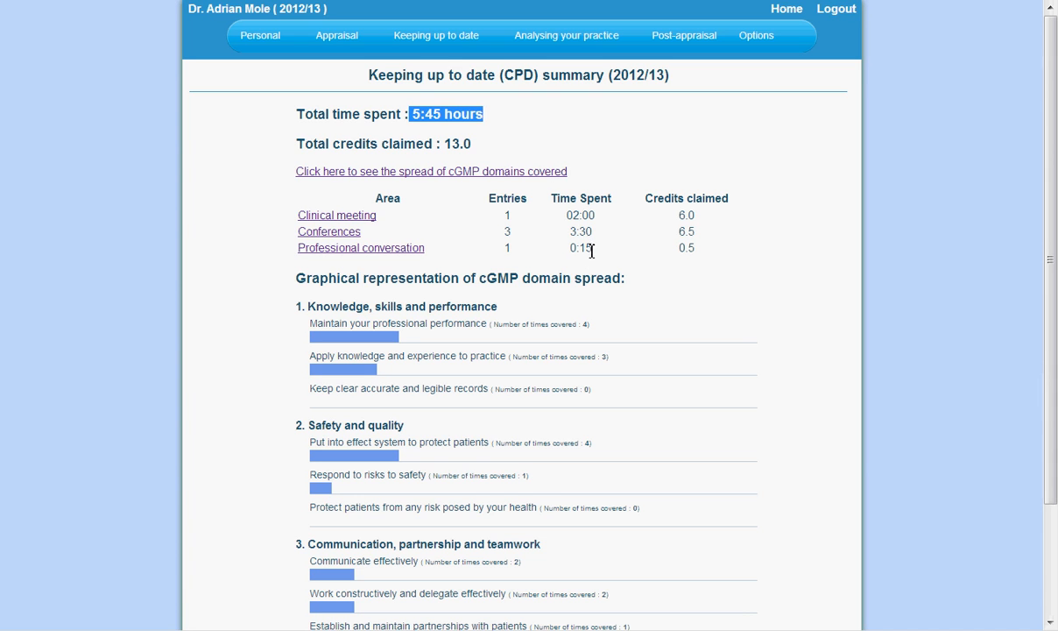
{"action": "mouse_move", "coordinate": [562, 147]}
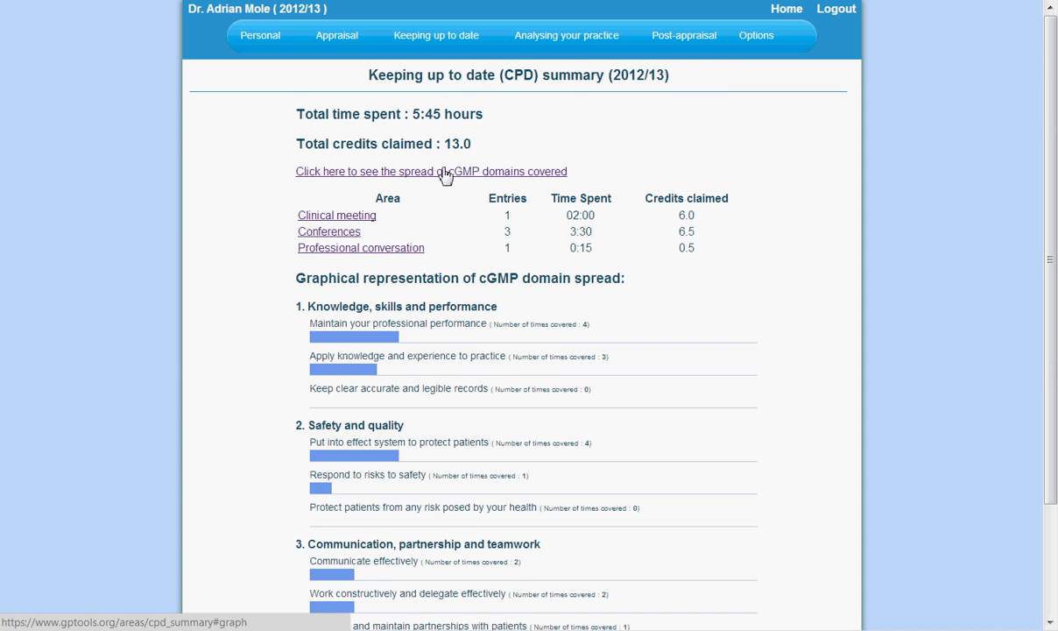
Scroll the CPD summary down to the cGMP domain spread chart.
{"action": "scroll", "scroll_direction": "down", "scroll_amount": 3}
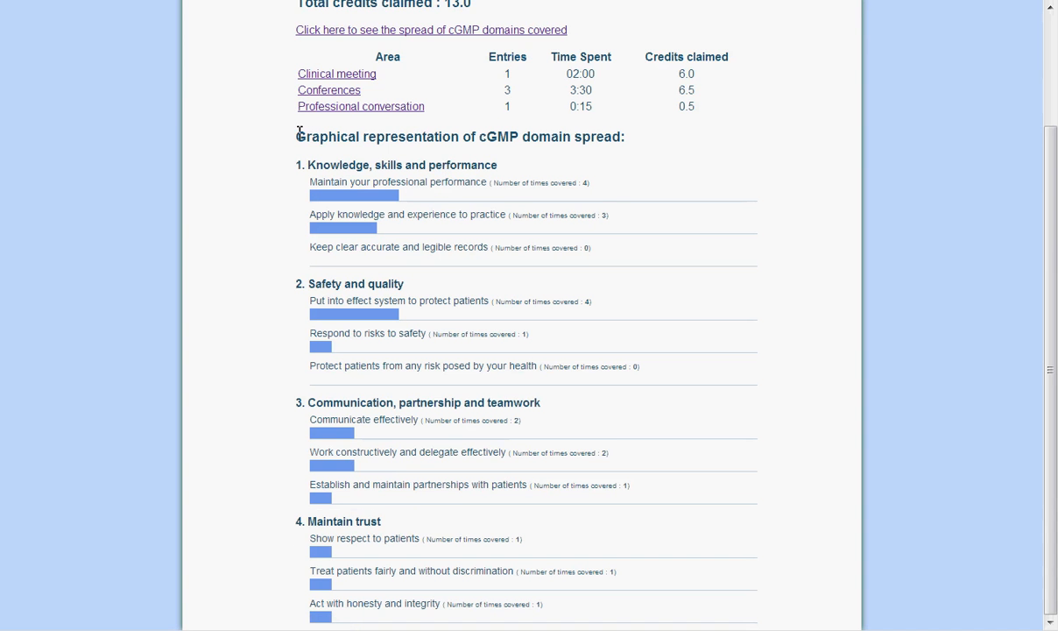